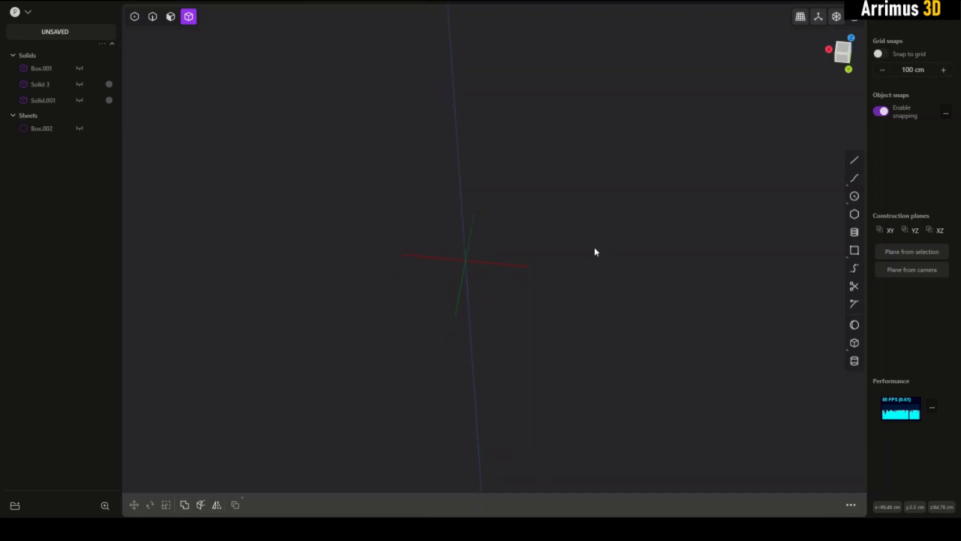
mouse_move(641, 217)
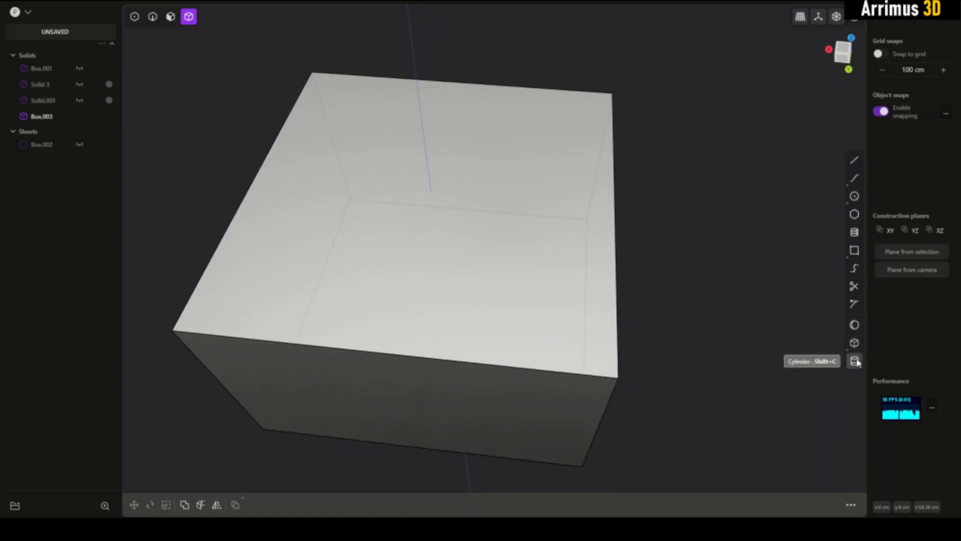
click(854, 361)
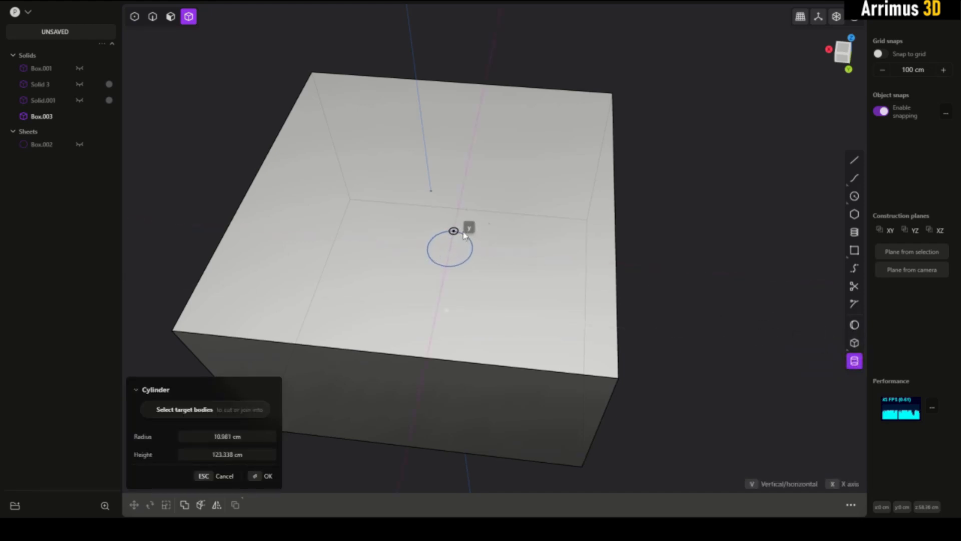
click(268, 476)
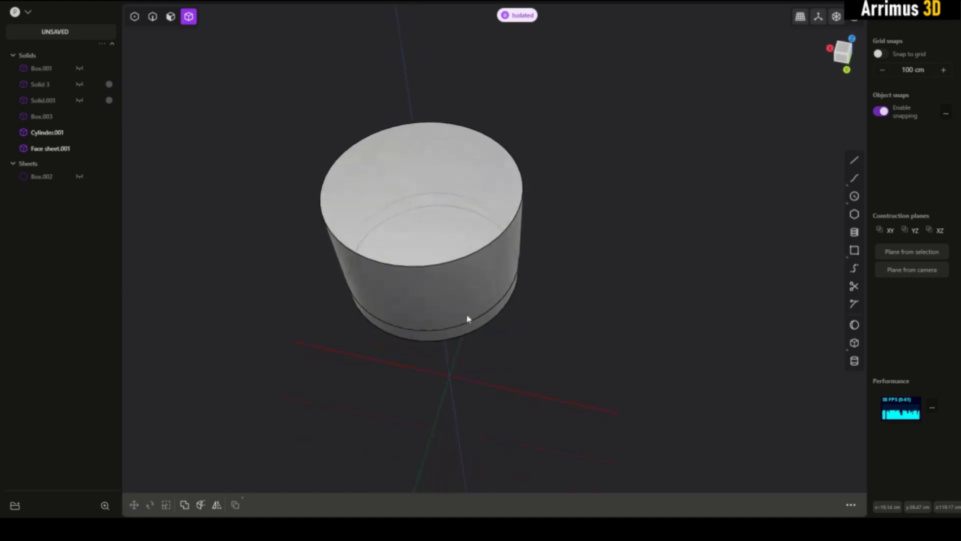
drag(466, 319, 601, 264)
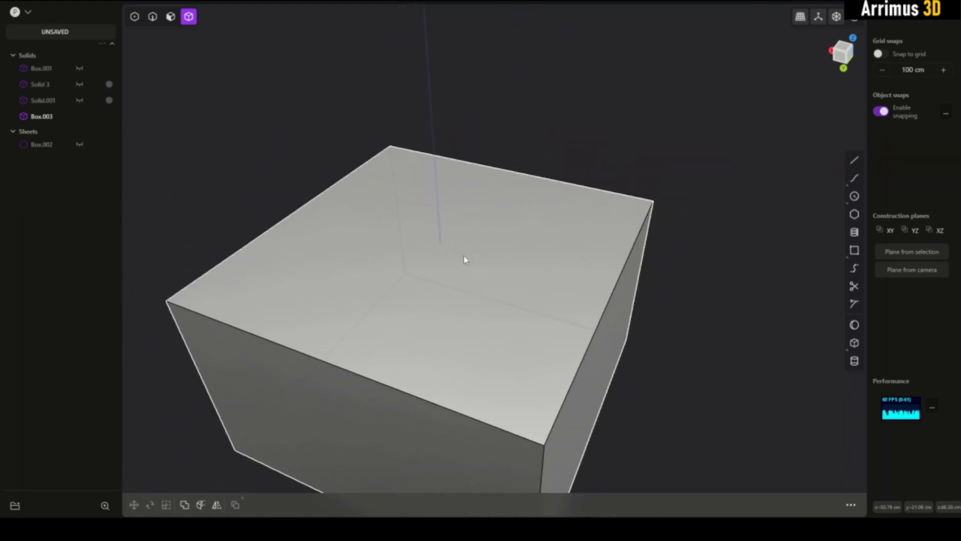
mouse_move(421, 247)
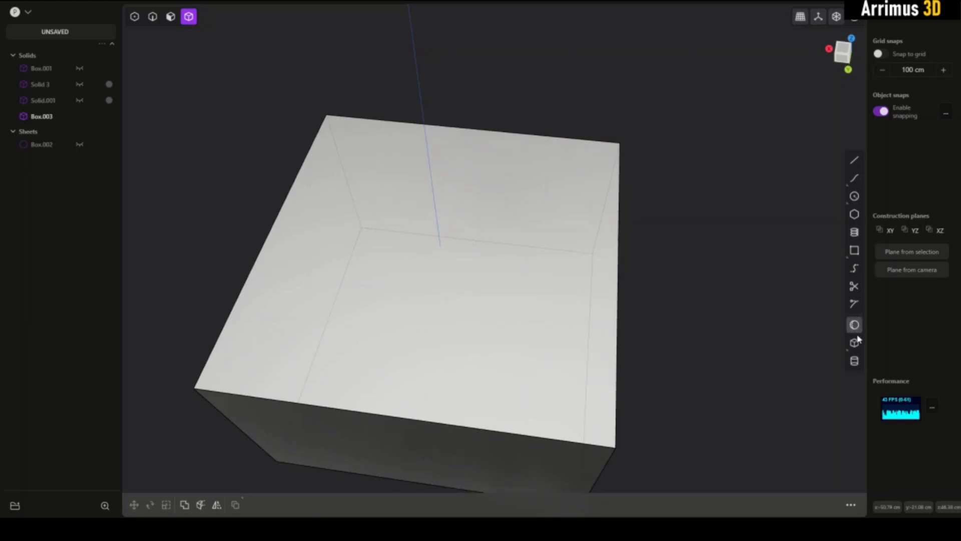
- Cut a tapered rectangular pocket into the top face of Box.003 as a boolean difference
click(854, 342)
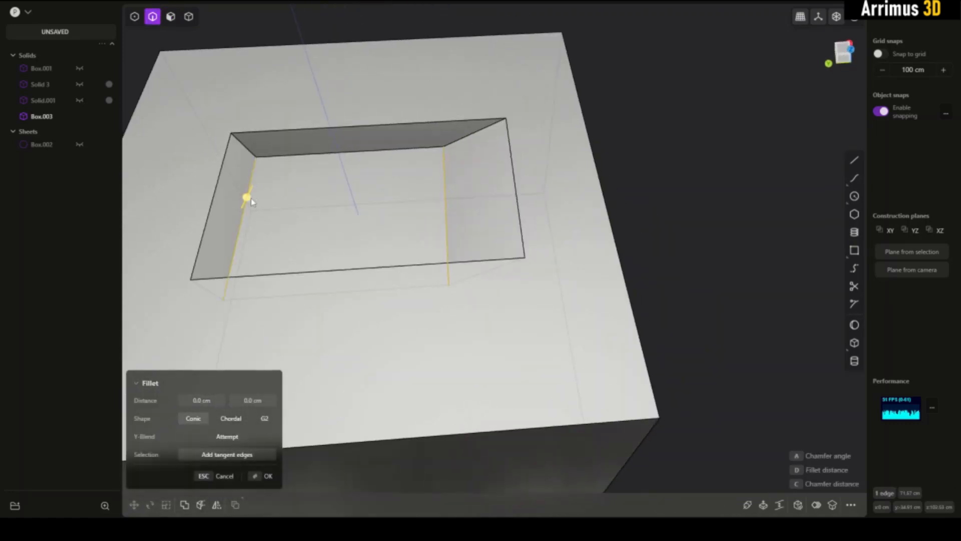
- Fillet the pocket's corner and floor edges to about 10 cm and confirm the rounding
click(268, 475)
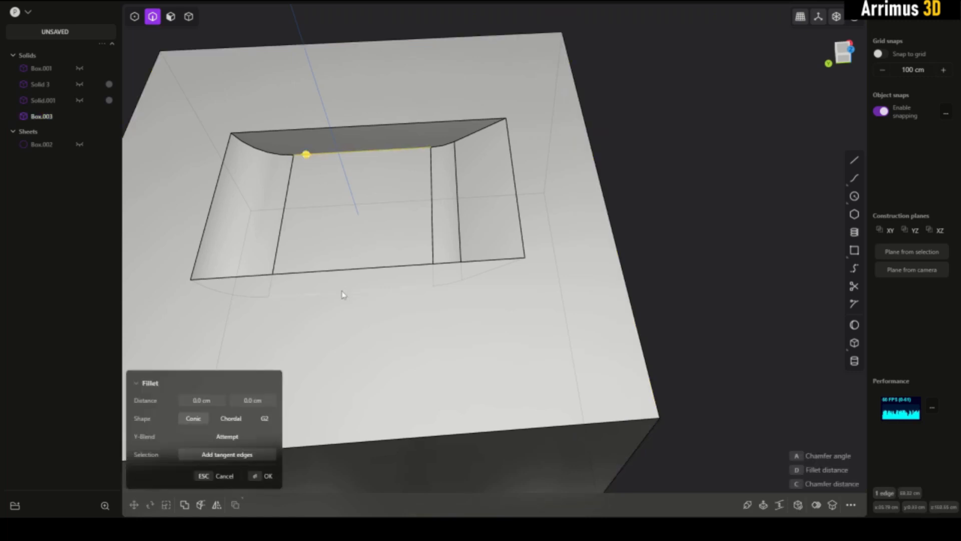
drag(306, 153, 337, 265)
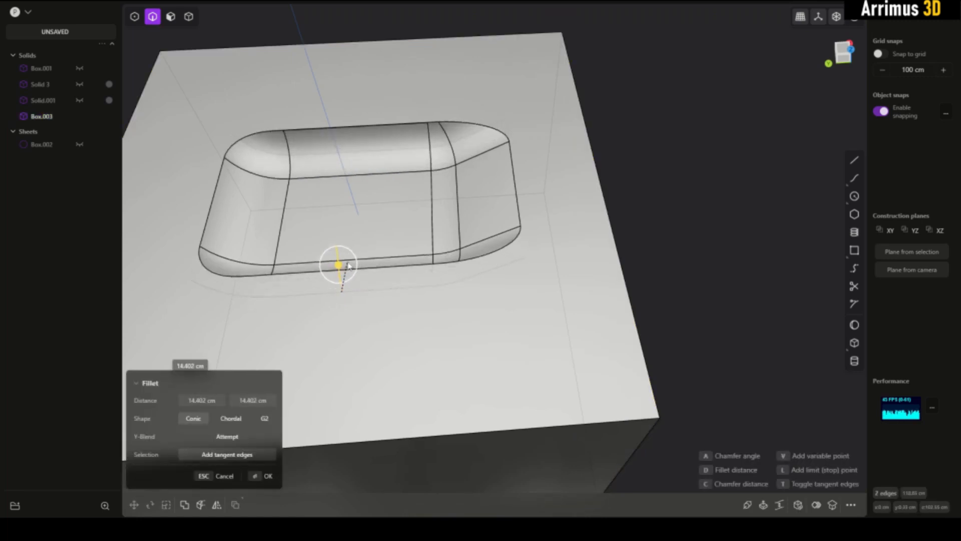
drag(338, 265, 342, 283)
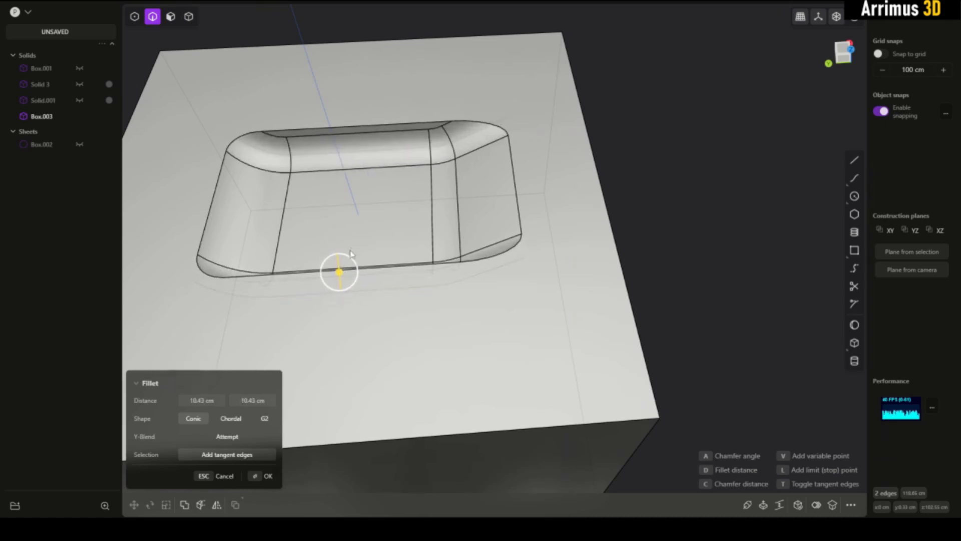
click(268, 476)
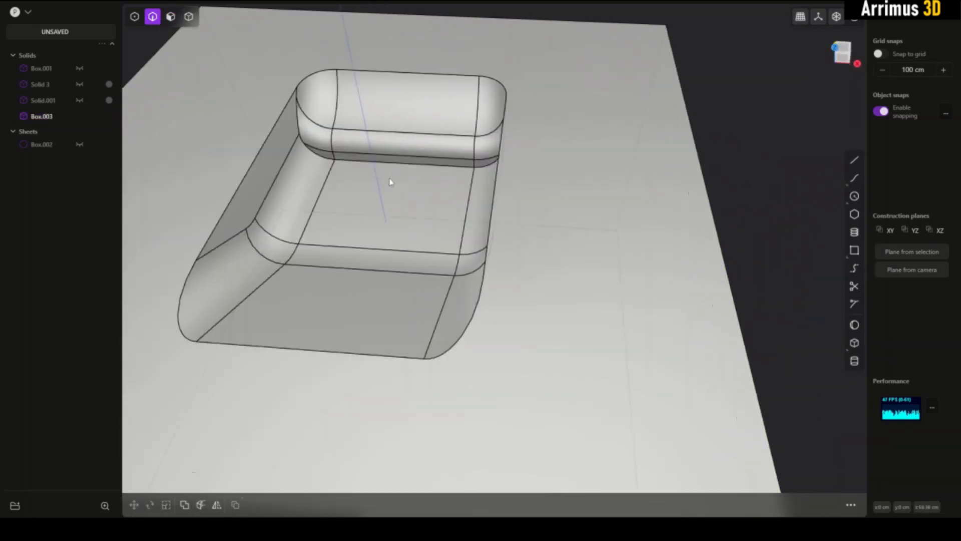
drag(390, 182, 481, 208)
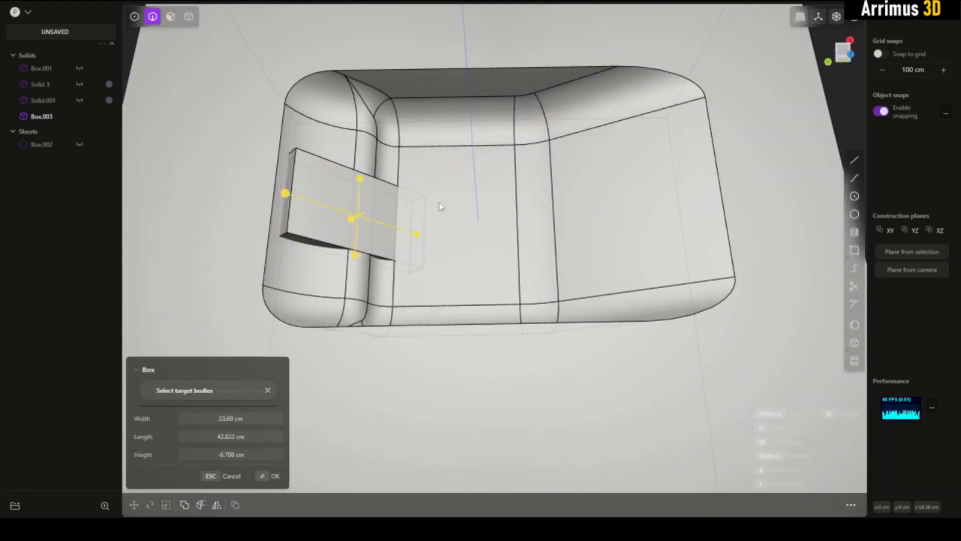
- Place a small box in the pocket floor and subtract it to form a rounded slot
click(275, 476)
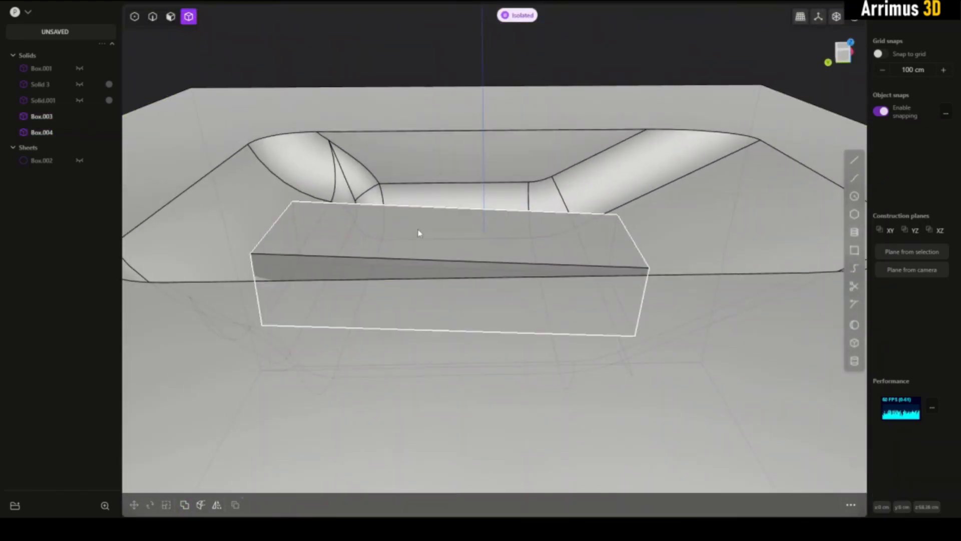
drag(420, 232, 484, 98)
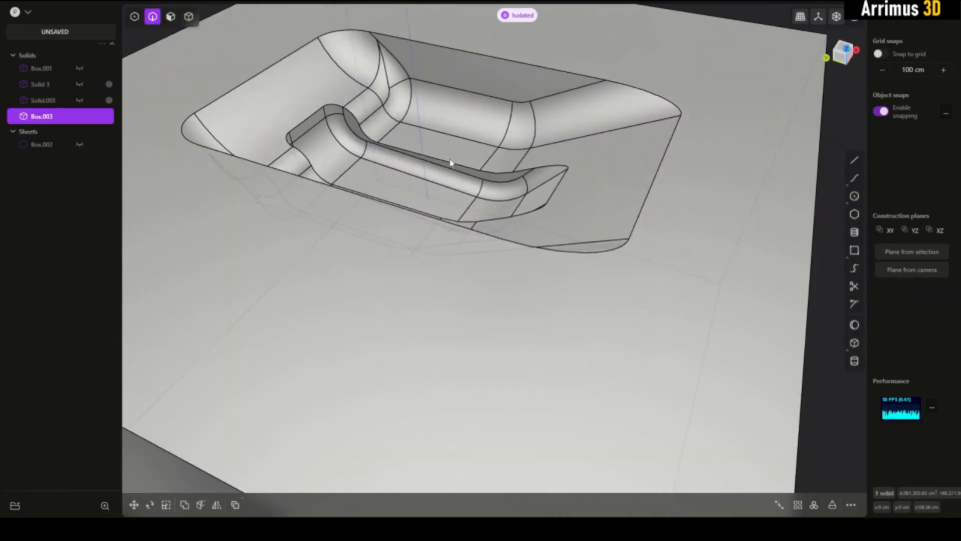
drag(451, 162, 466, 246)
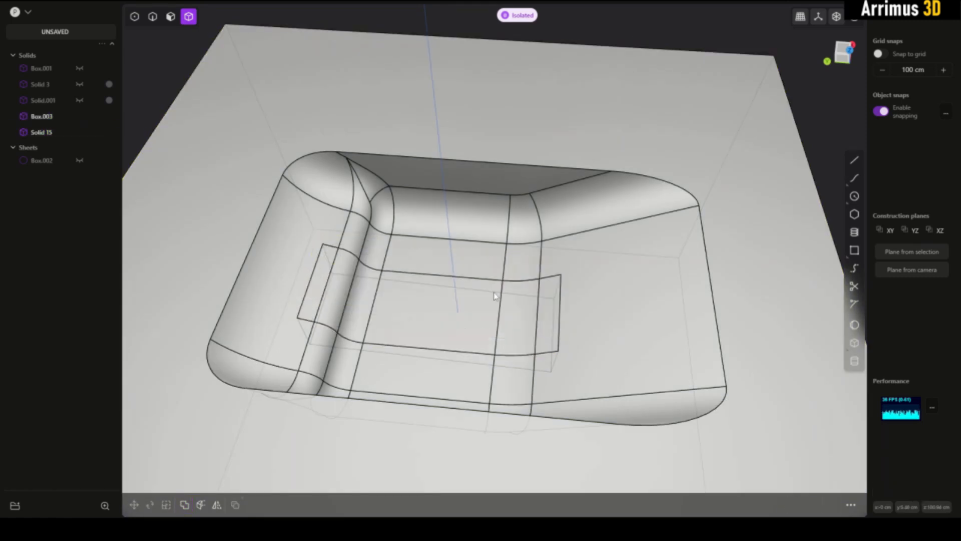
- Isolate the thin plate Solid 15 to check its shape, then return to the full scene
click(41, 132)
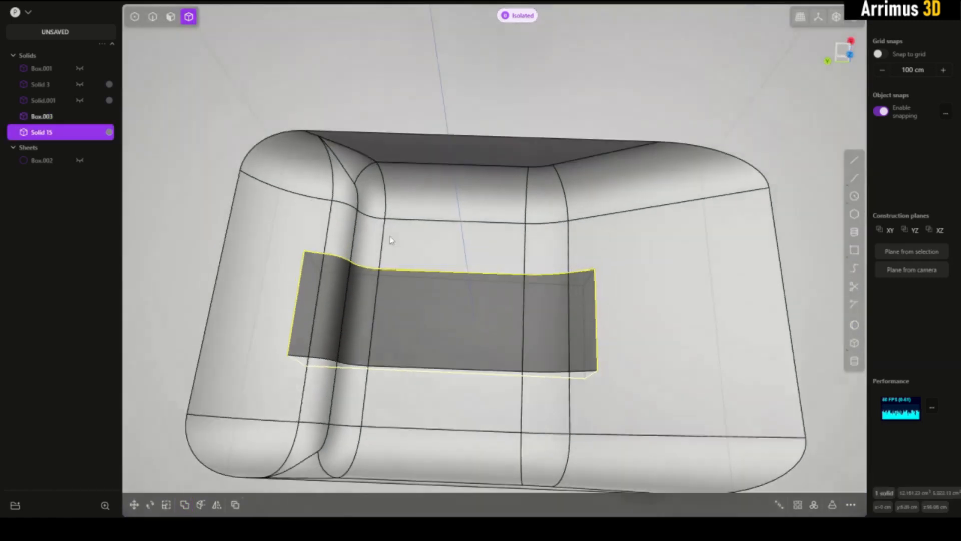
click(152, 17)
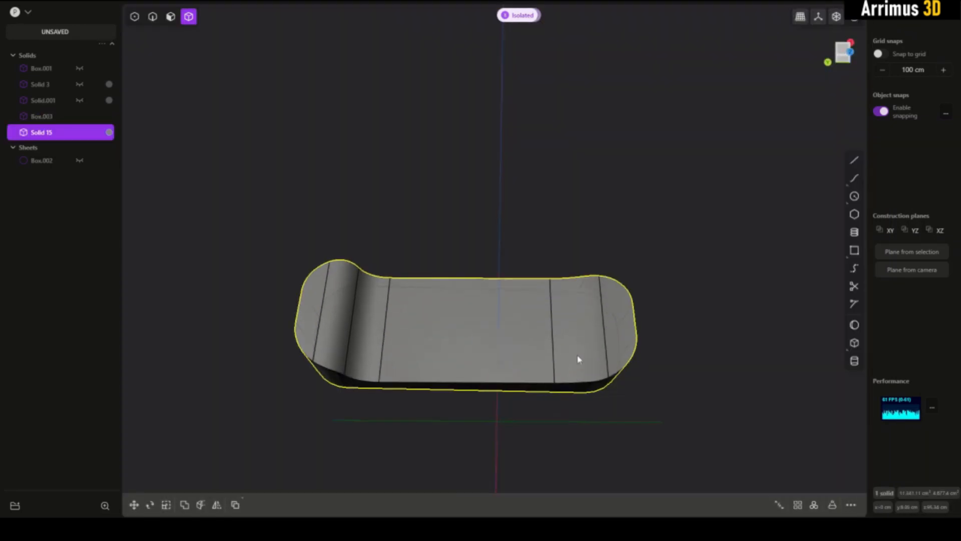
click(152, 16)
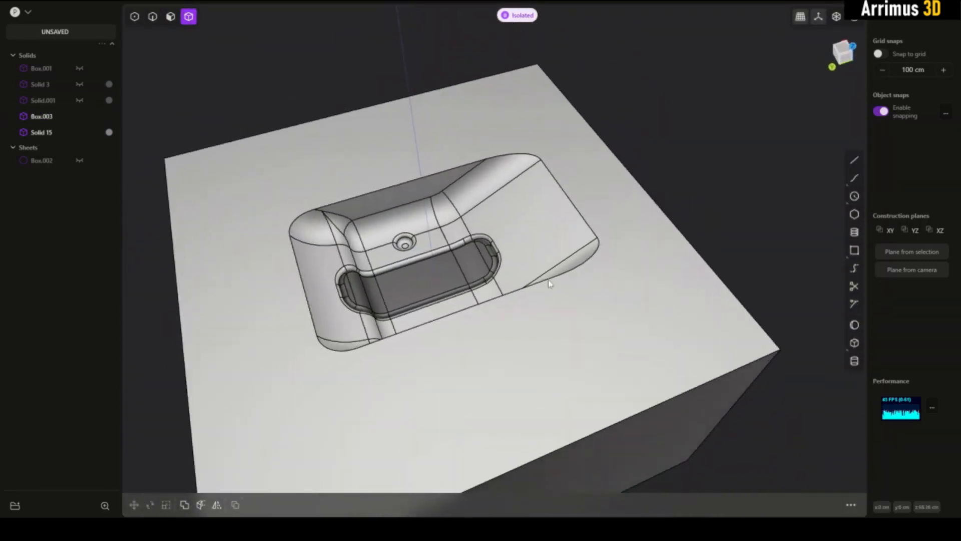
drag(549, 284, 538, 309)
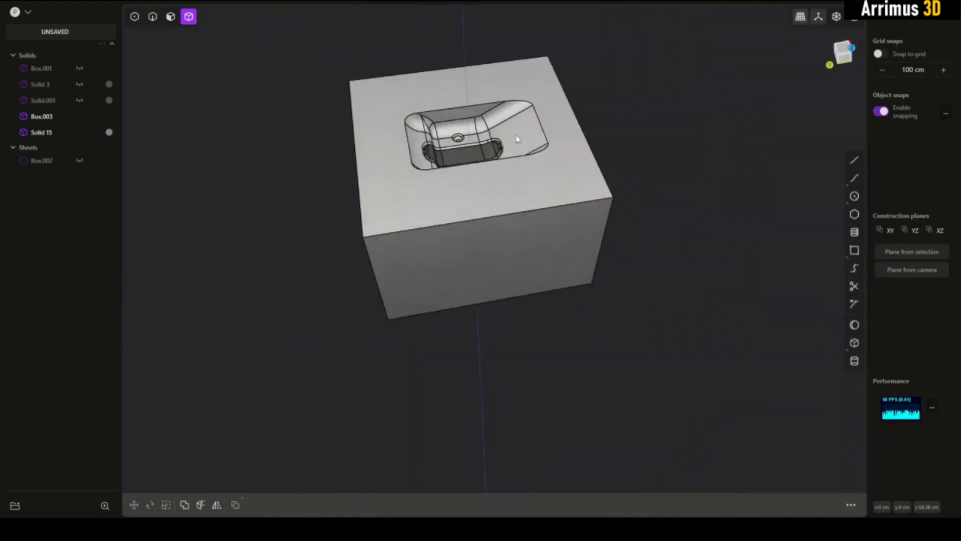
drag(516, 141, 558, 246)
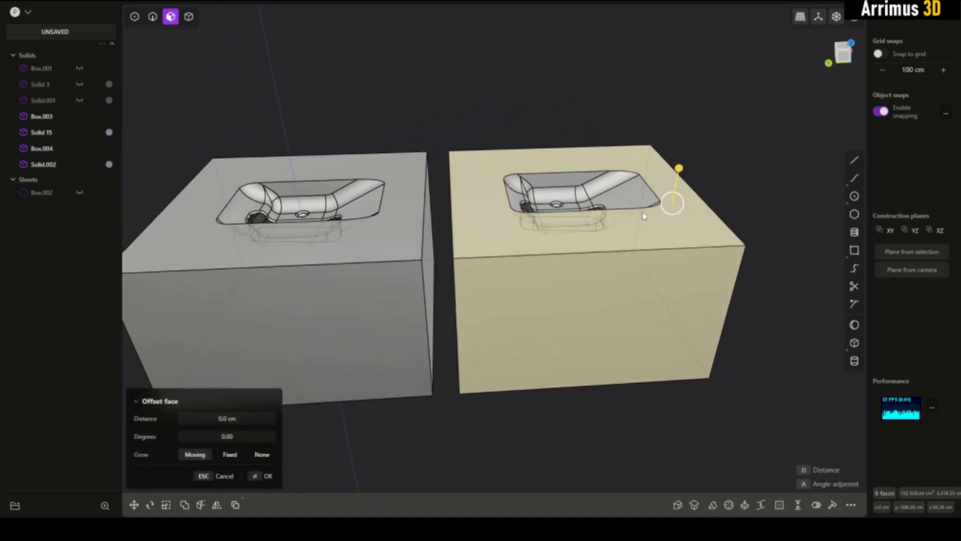
- Offset faces of the box copy to shrink it into the pocket-shaped cutter, Solid 20
click(268, 476)
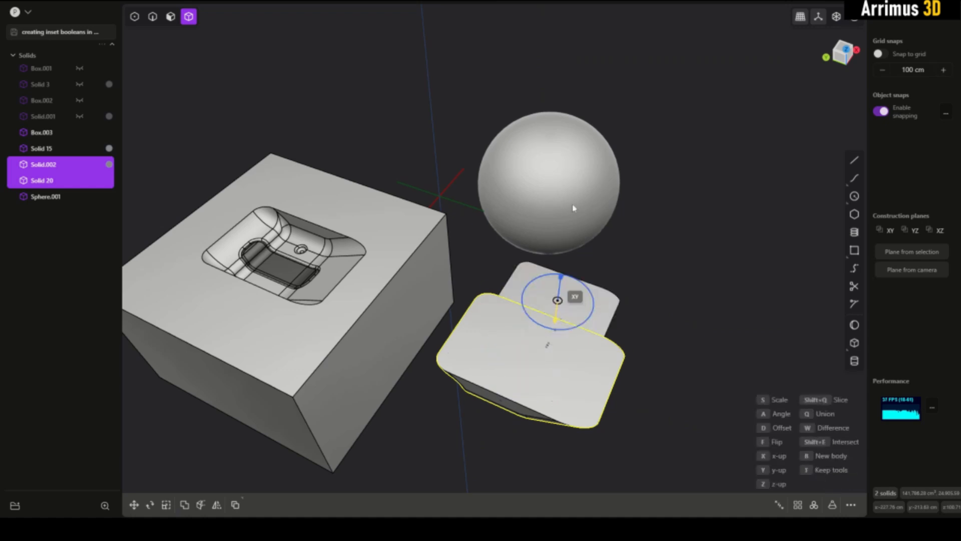
- Move the cutter pieces onto the sphere to position three copies around its surface
drag(552, 245, 735, 282)
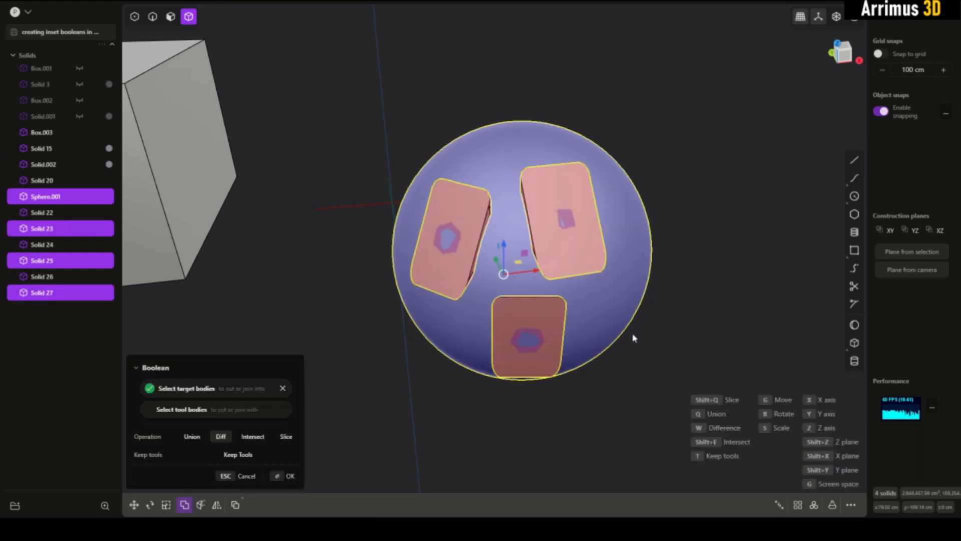
- Boolean-subtract the three cutters from the sphere and select a pocket rim edge for filleting
click(290, 476)
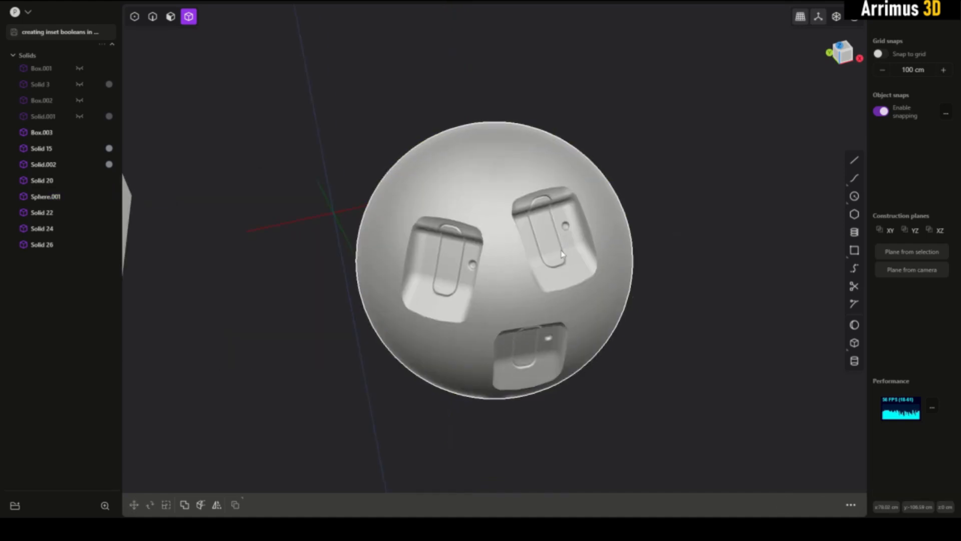
click(153, 16)
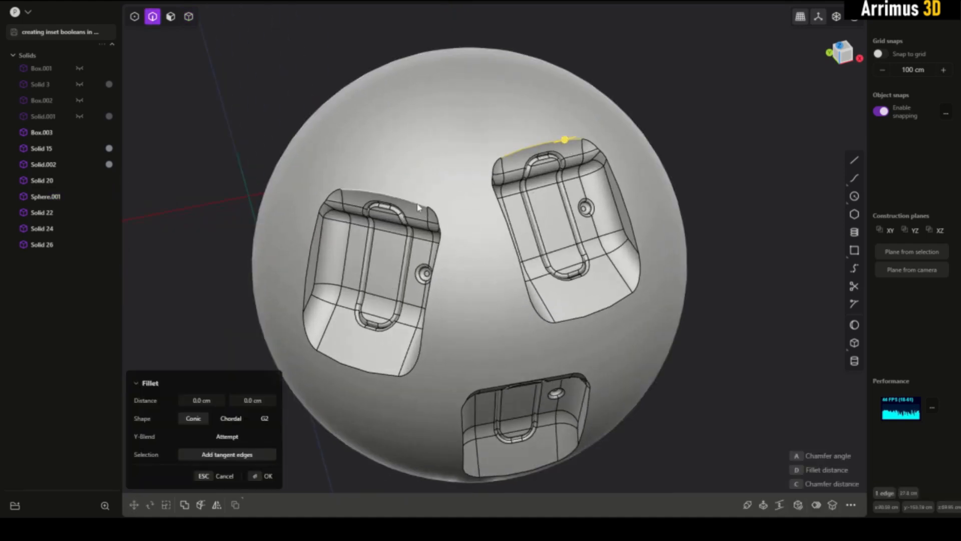